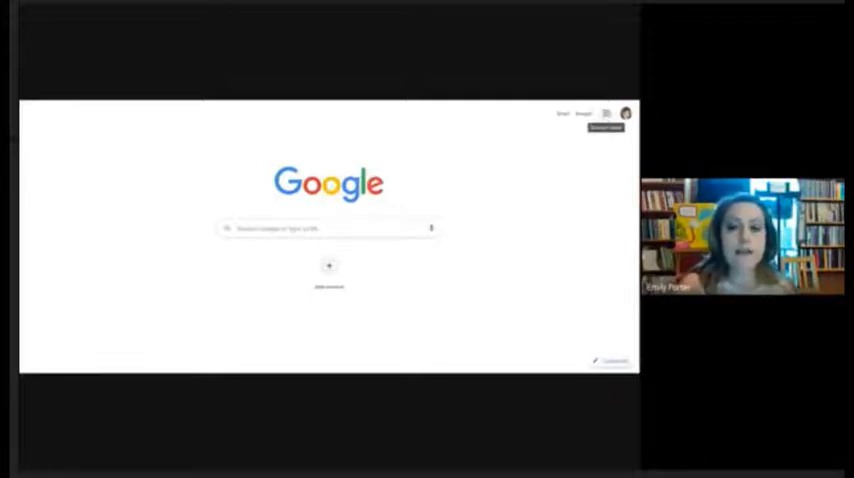
# Launch Google Classroom from the browser start page to reach the class-card dashboard
pyautogui.click(606, 112)
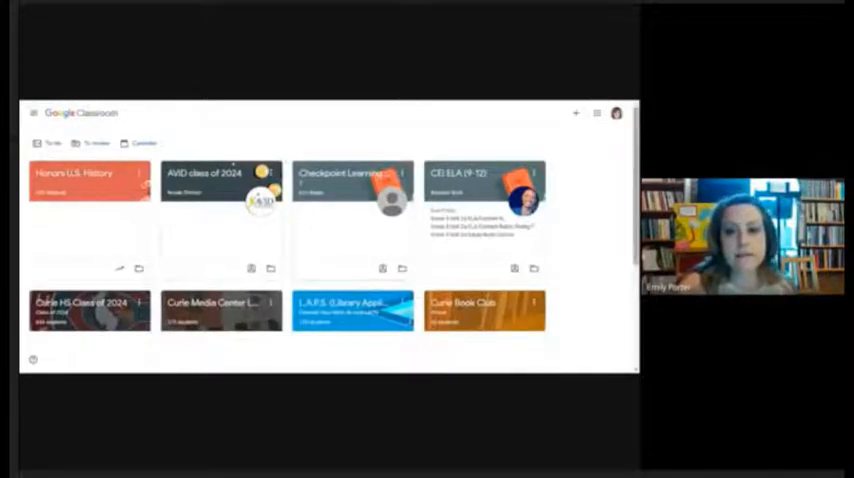
# Scroll the Classroom home page to review the class cards
pyautogui.scroll(-3)
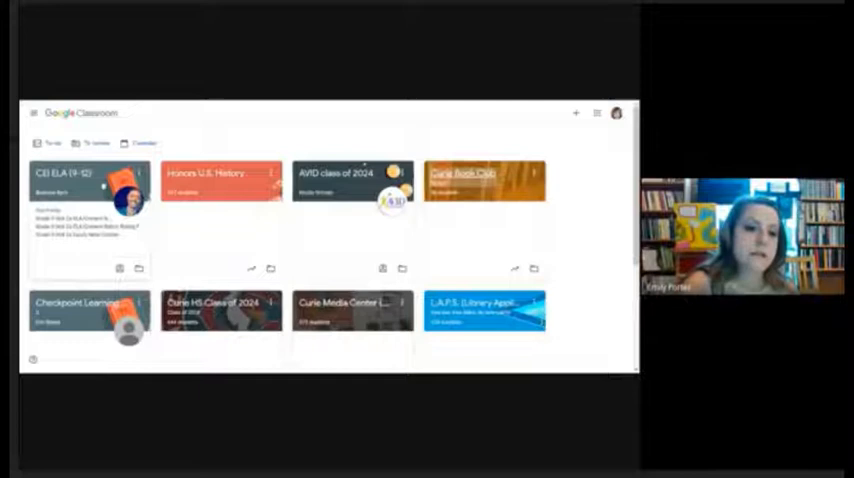
pyautogui.click(84, 172)
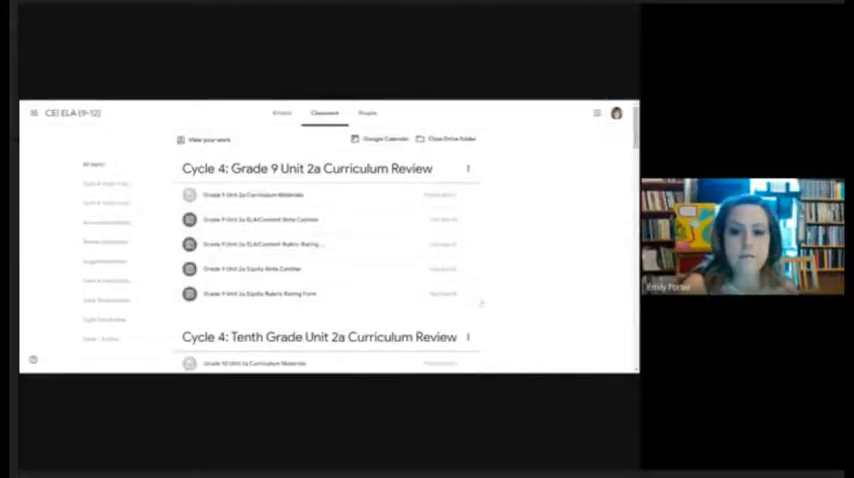
pyautogui.scroll(-3)
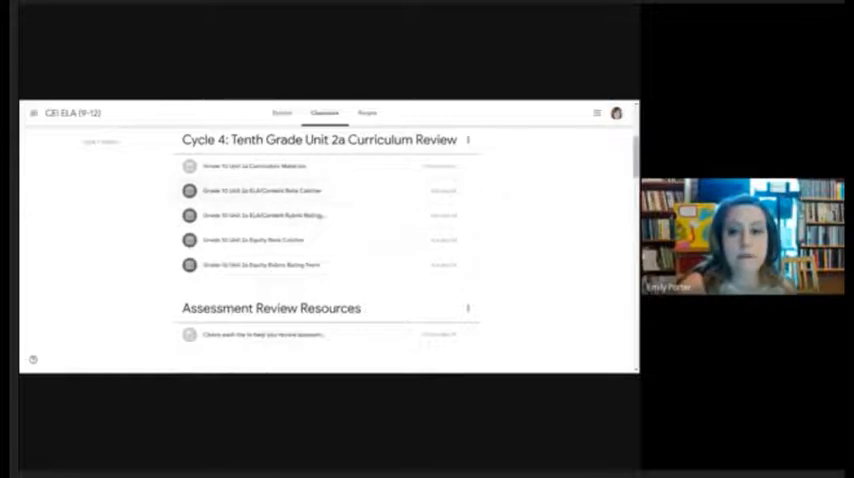
pyautogui.scroll(-3)
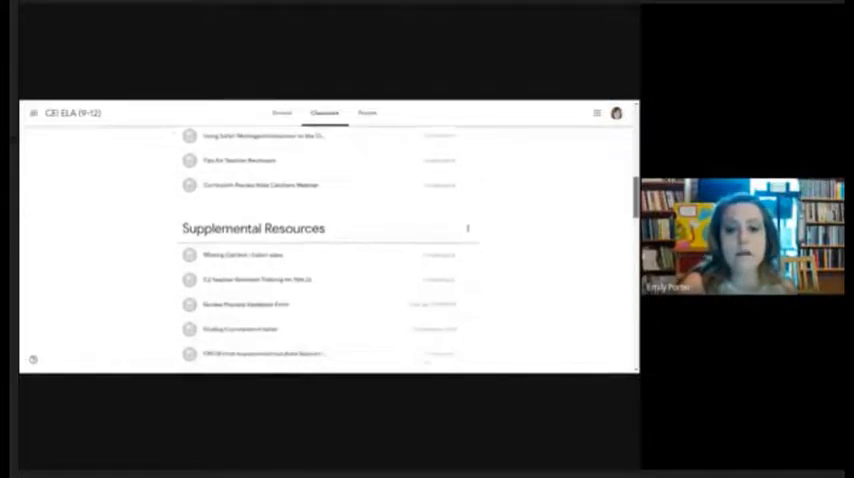
pyautogui.scroll(3)
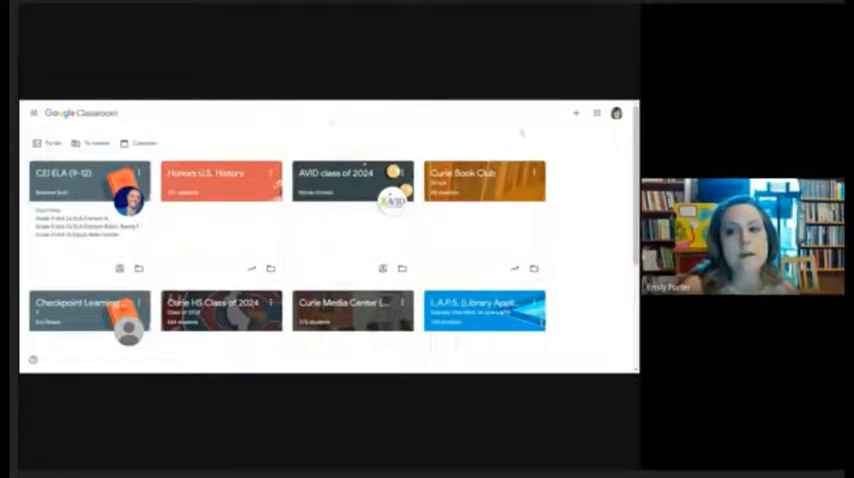
# Switch from Classroom to the Gmail inbox via the Google apps grid and browse the messages
pyautogui.click(596, 112)
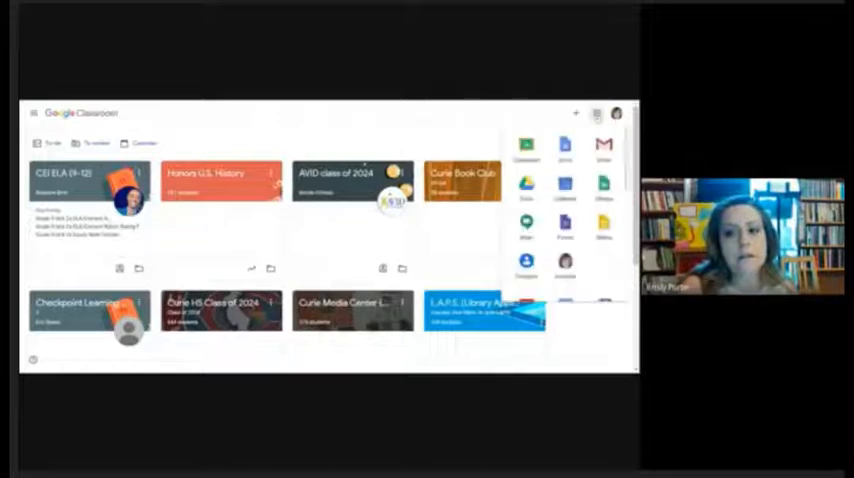
pyautogui.click(596, 112)
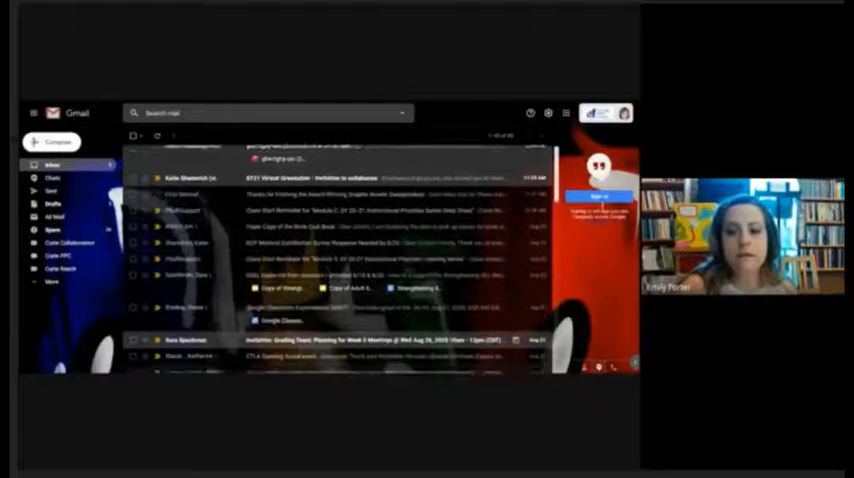
pyautogui.scroll(-3)
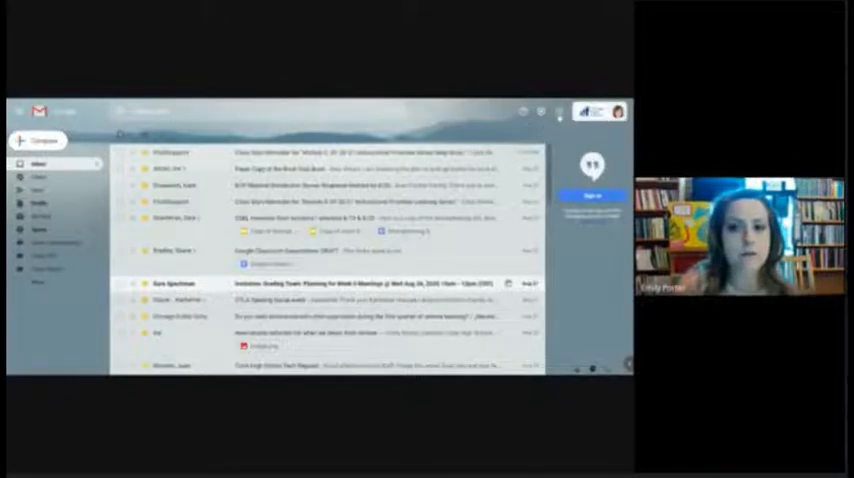
# Return to the CEI ELA (9-12) class and view its Classwork list
pyautogui.click(560, 112)
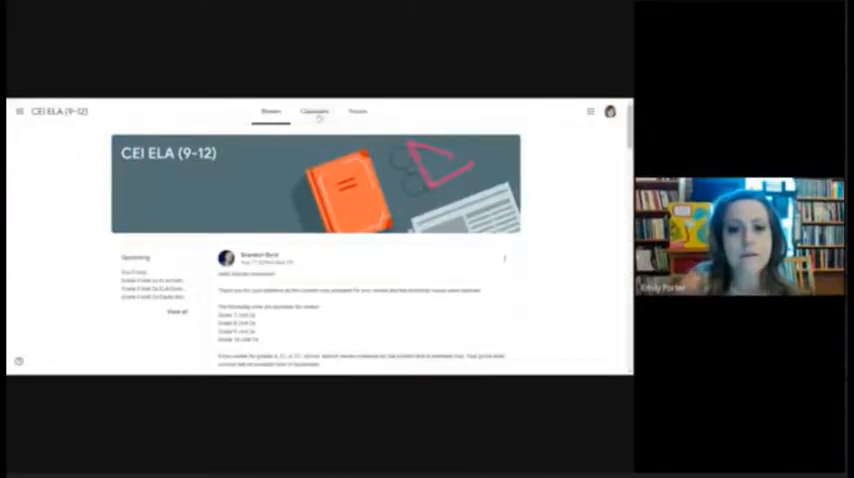
pyautogui.click(314, 112)
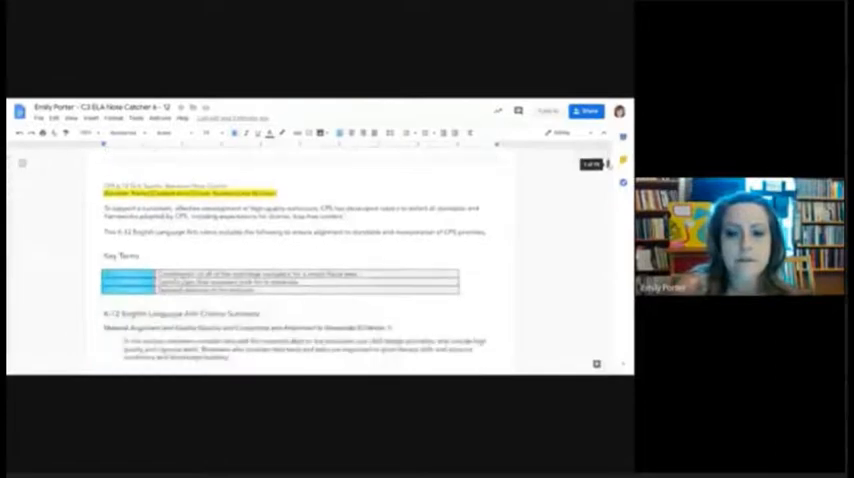
# Scroll through the Note Catcher document's evidence tables in Google Docs
pyautogui.scroll(-3)
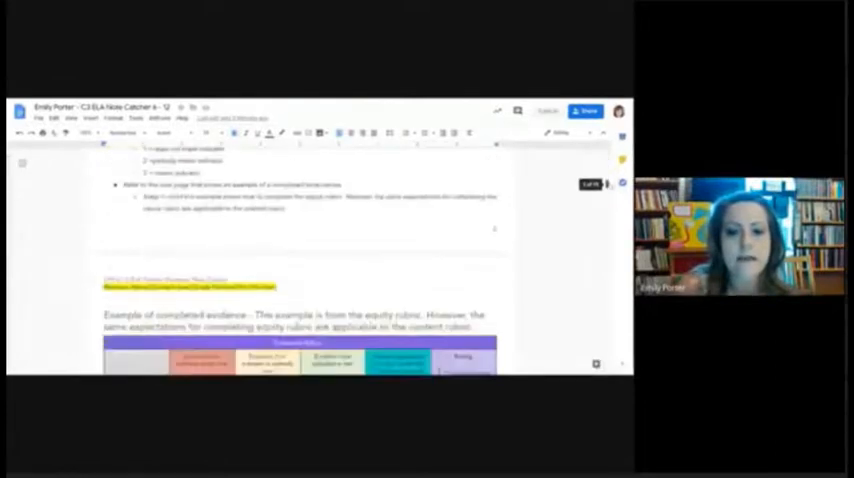
pyautogui.scroll(-3)
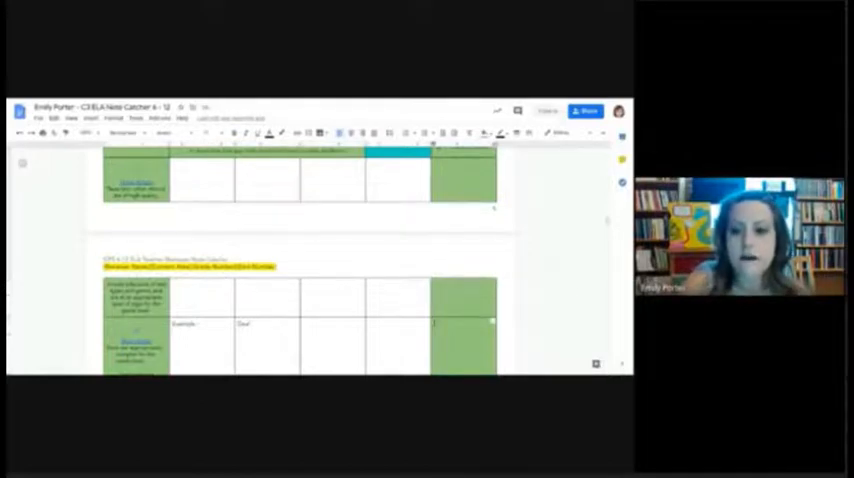
pyautogui.scroll(-3)
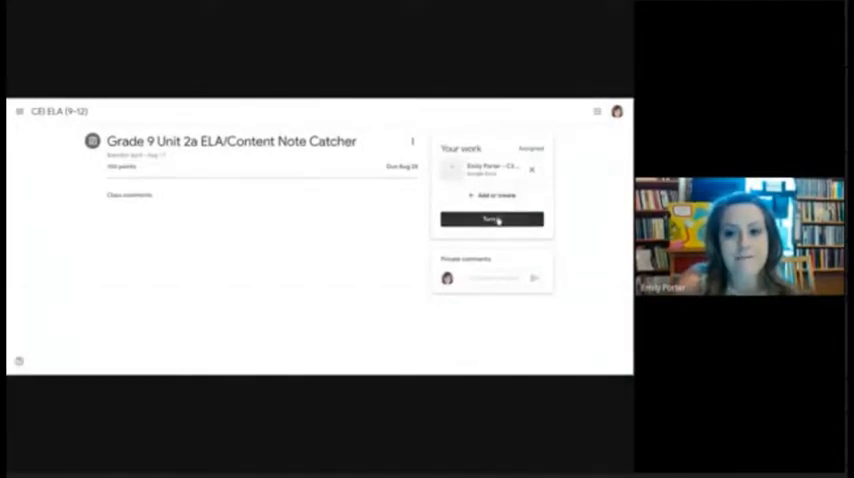
# Turn in the Grade 9 Unit 2a Note Catcher and confirm the submission
pyautogui.click(492, 220)
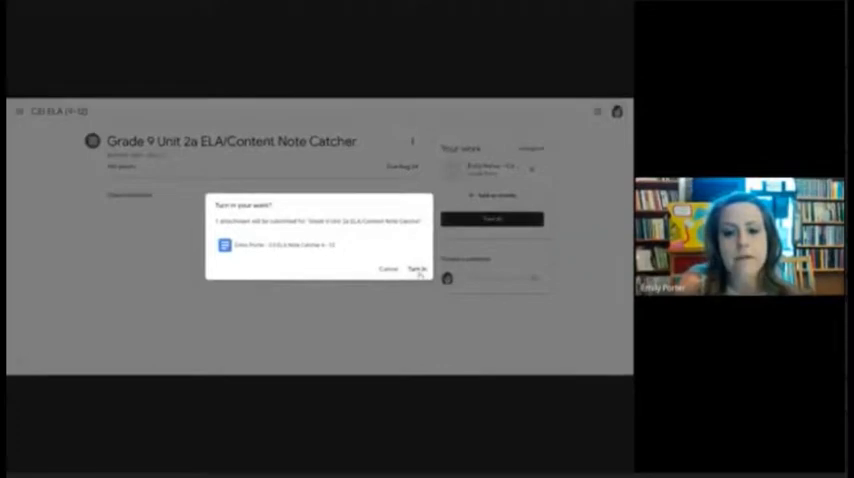
pyautogui.click(416, 268)
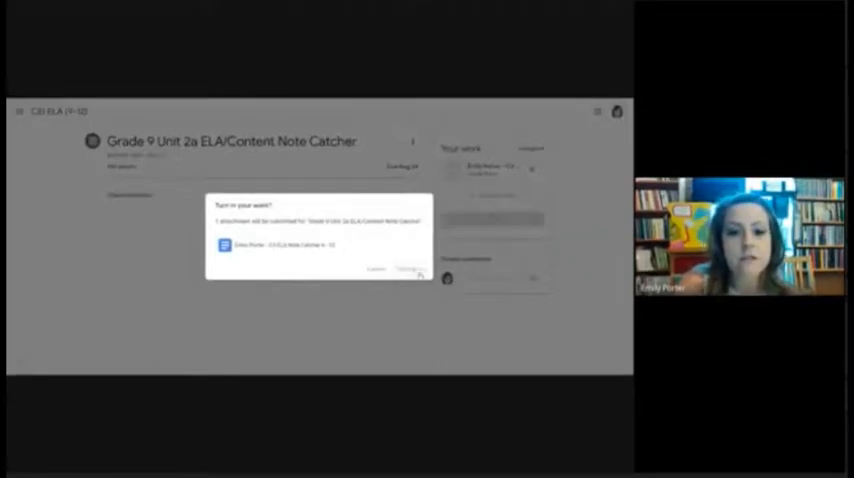
pyautogui.click(408, 268)
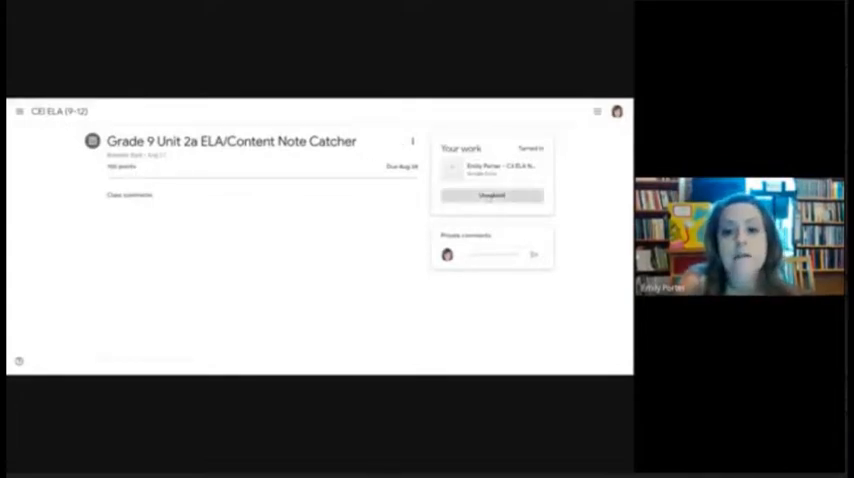
# Unsubmit the Note Catcher, then bring up the navigation drawer of classes
pyautogui.click(492, 196)
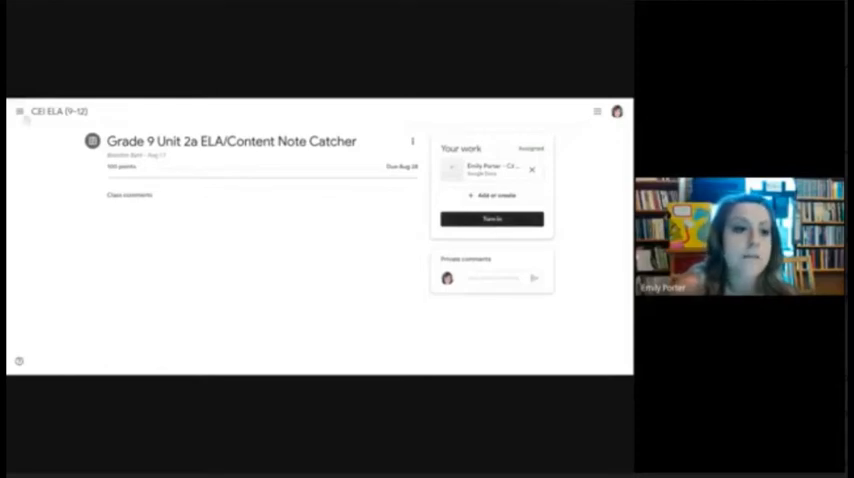
pyautogui.click(20, 112)
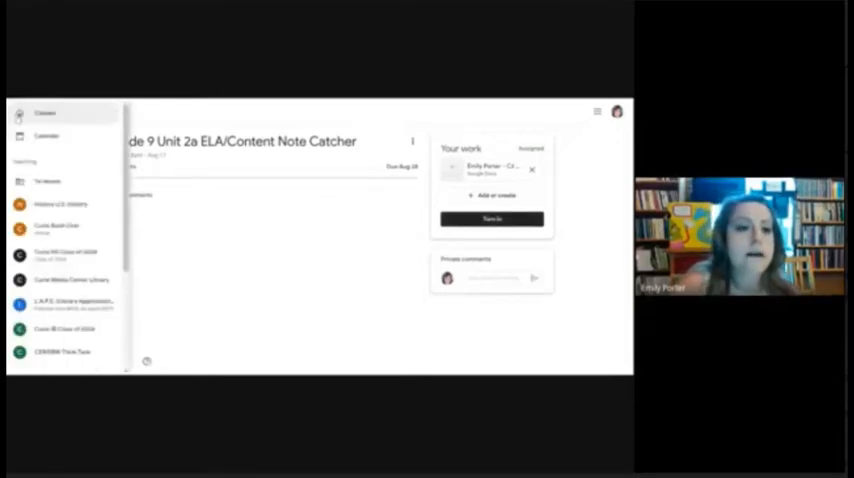